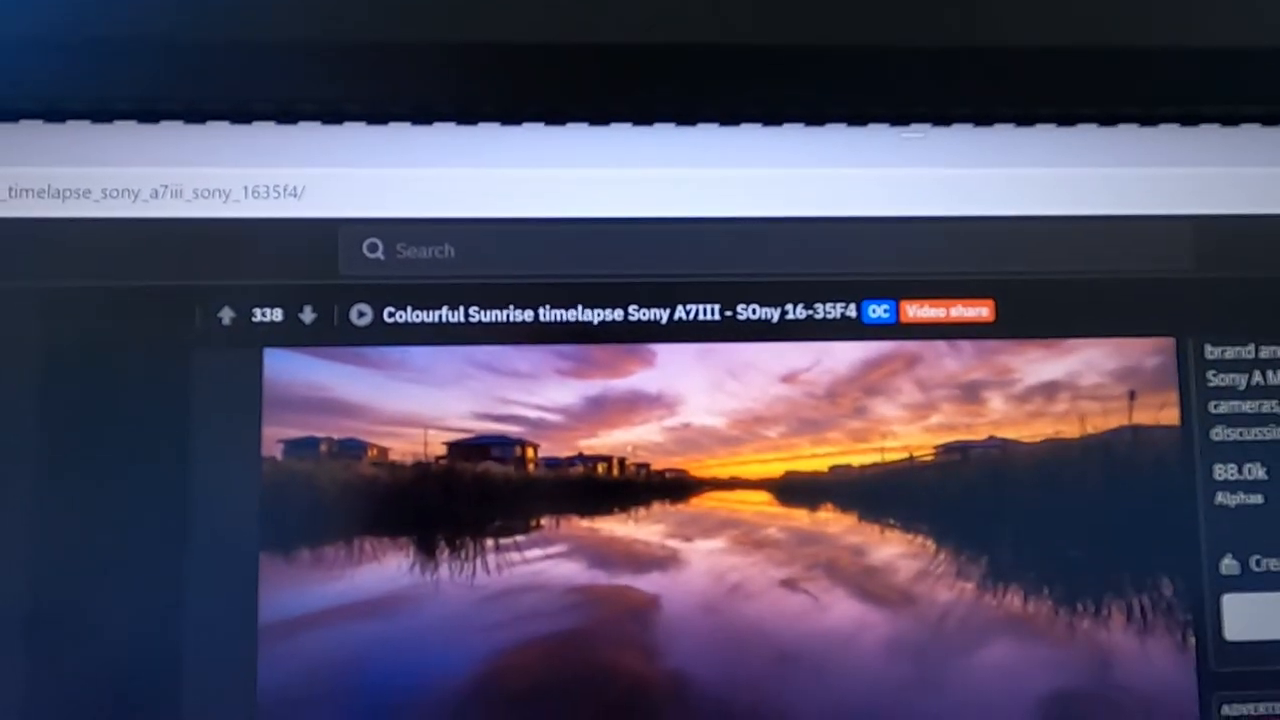
scroll("down", 3)
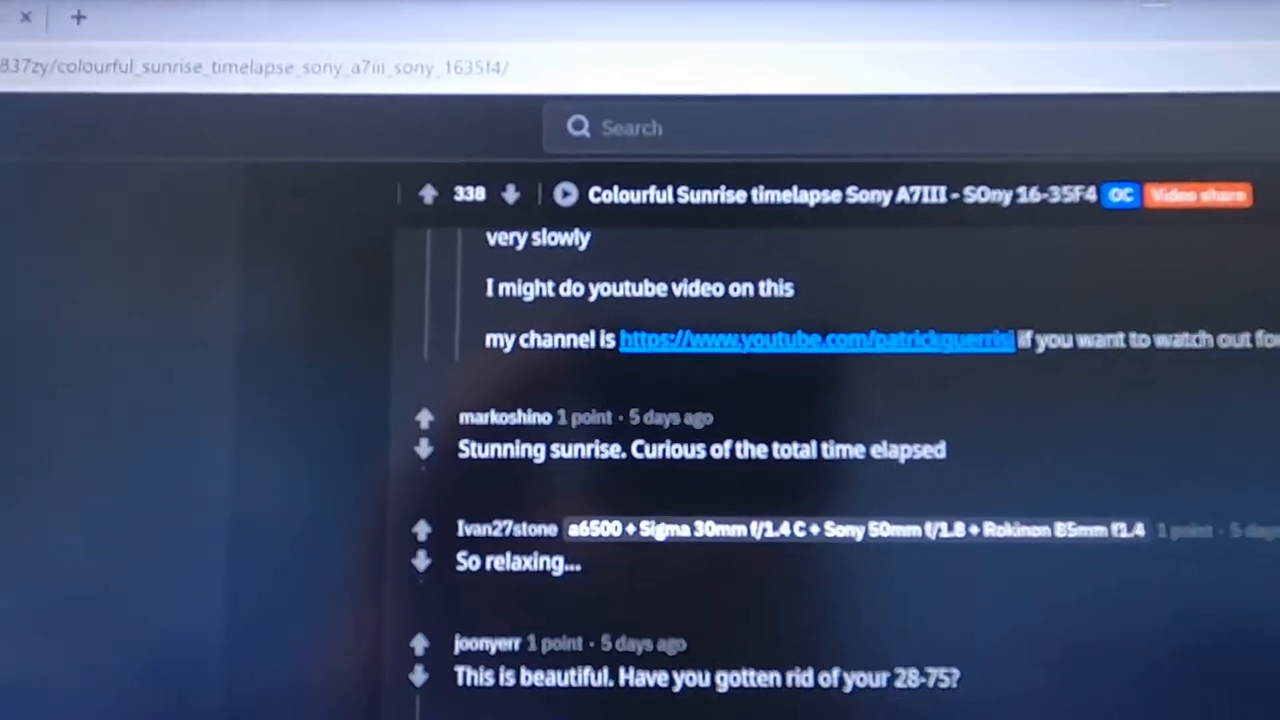
scroll("down", 3)
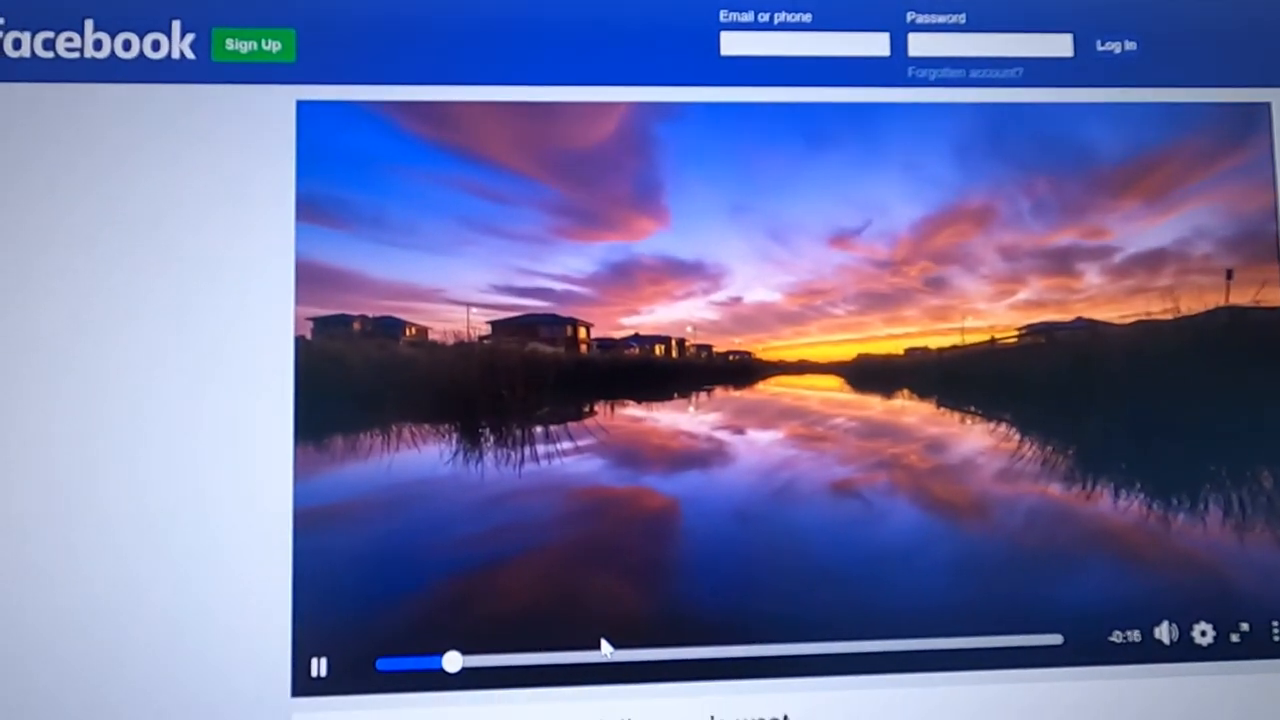
scroll("down", 3)
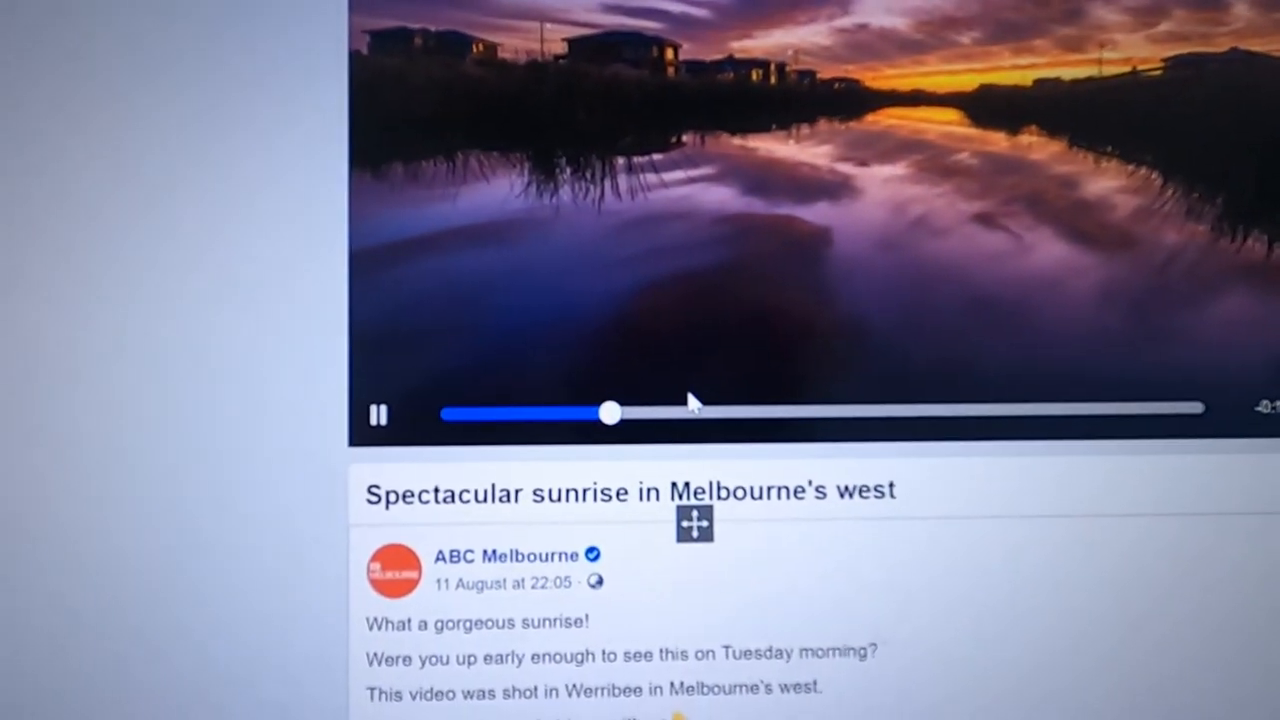